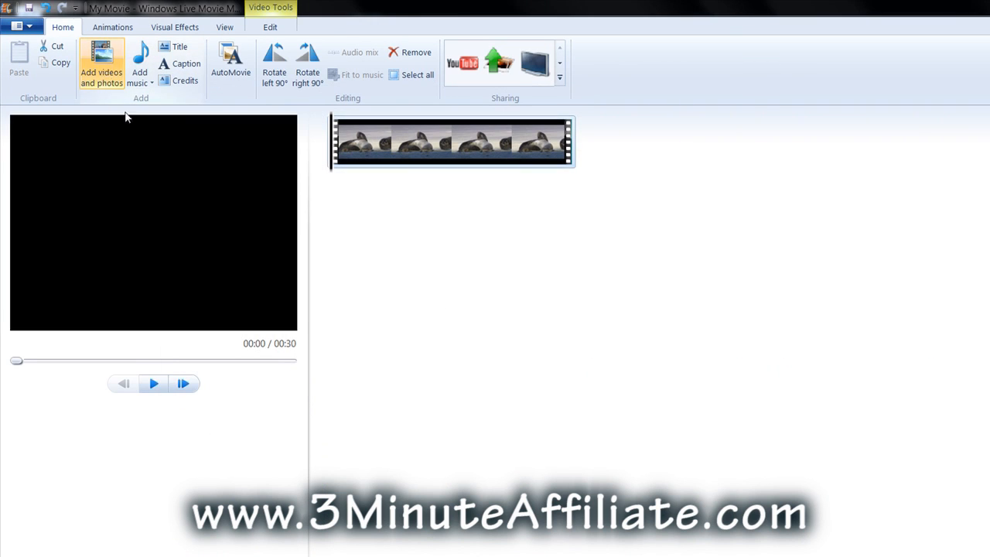
Step: Import the snowy night dog photos into the storyboard
left_click(101, 72)
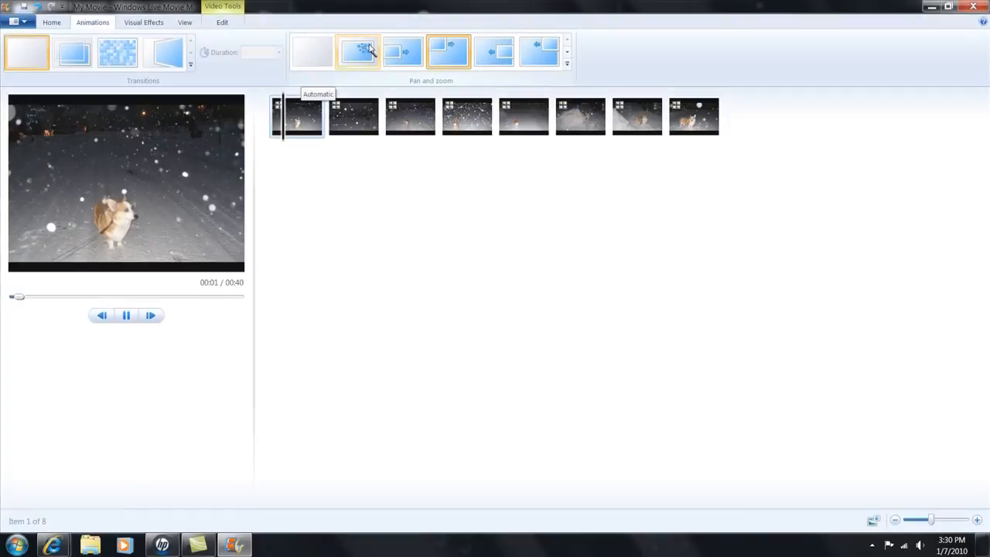
mouse_move(401, 52)
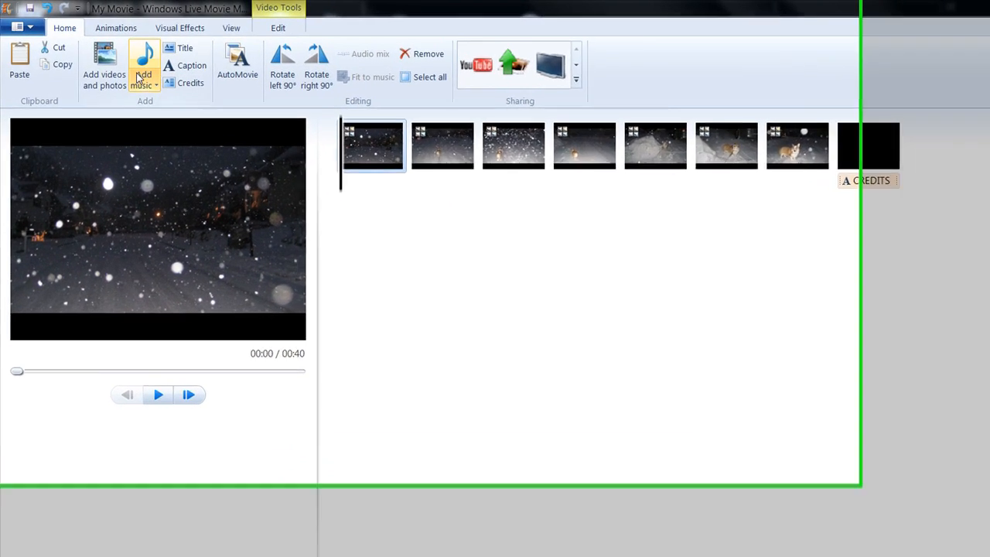
Step: Add Kalimba, Maid with the Flaxen Hair and Sleep Away from Sample Music as music
left_click(143, 75)
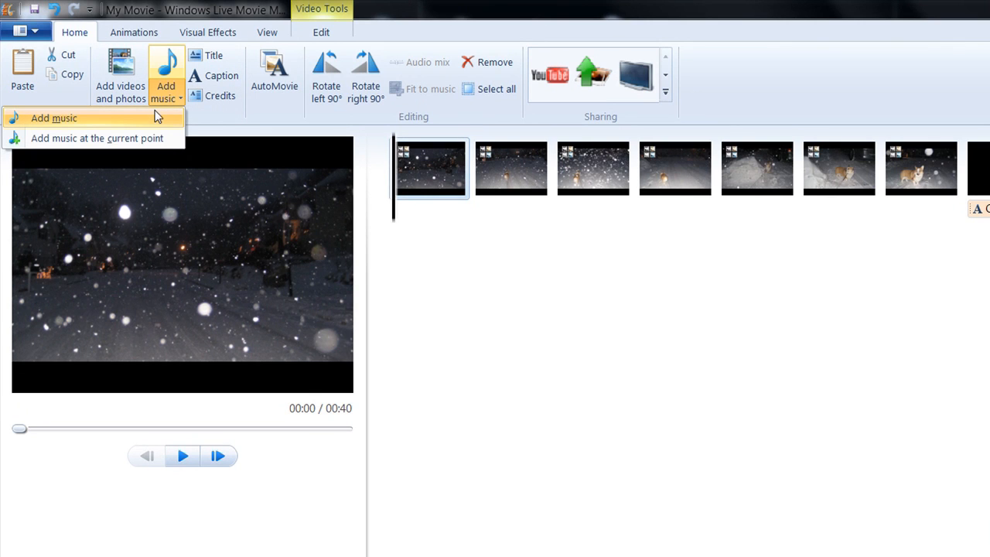
left_click(54, 117)
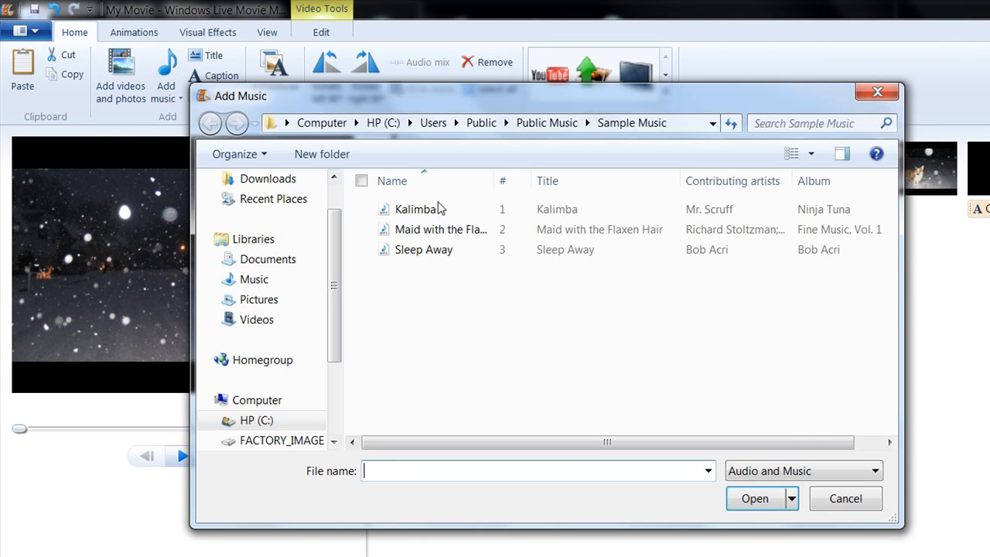
left_click(361, 180)
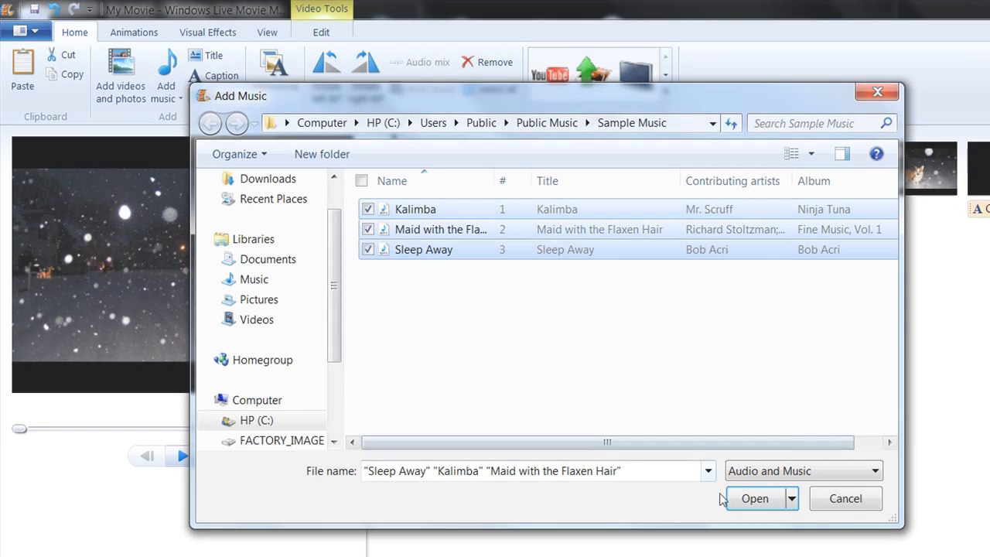
left_click(754, 498)
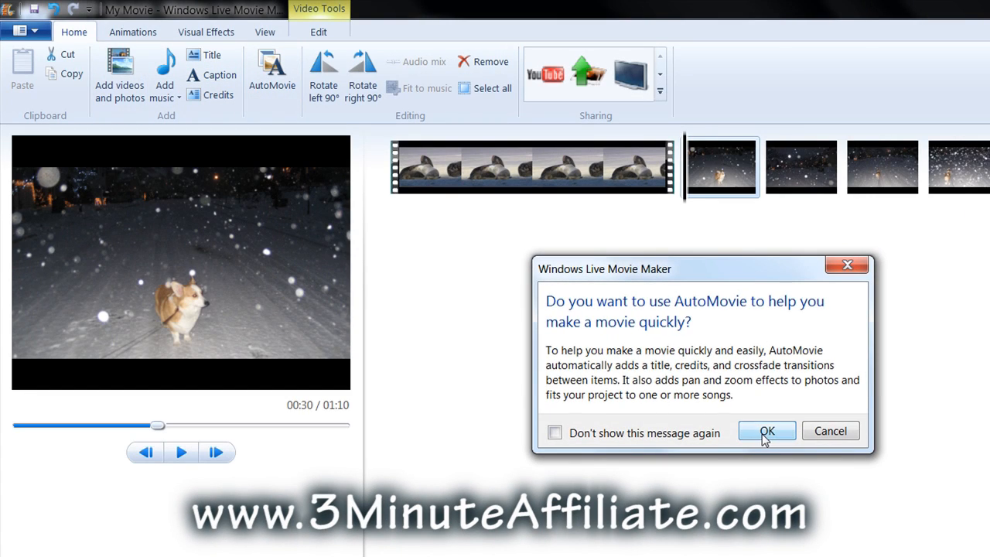
Step: Run AutoMovie and add a song from the Sample Music folder
left_click(766, 431)
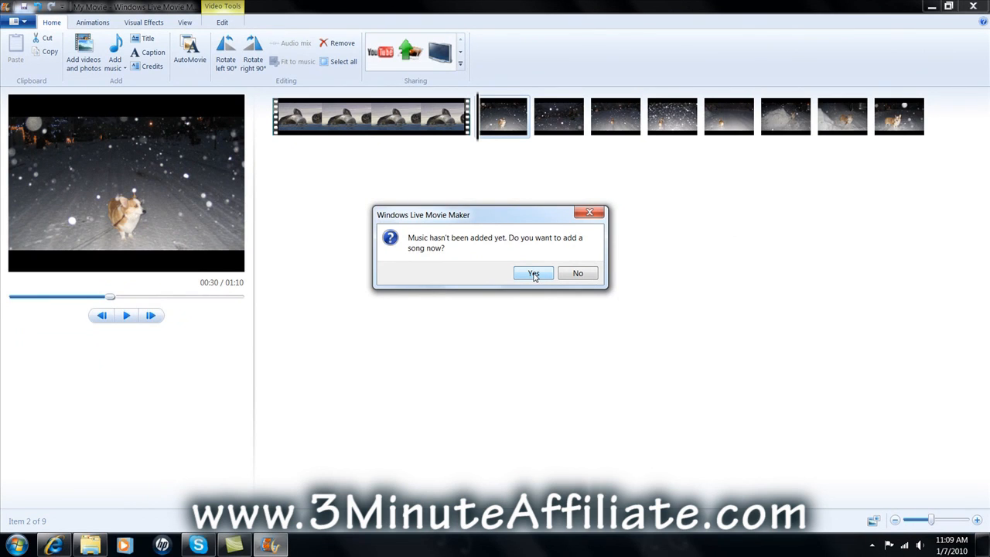
left_click(533, 273)
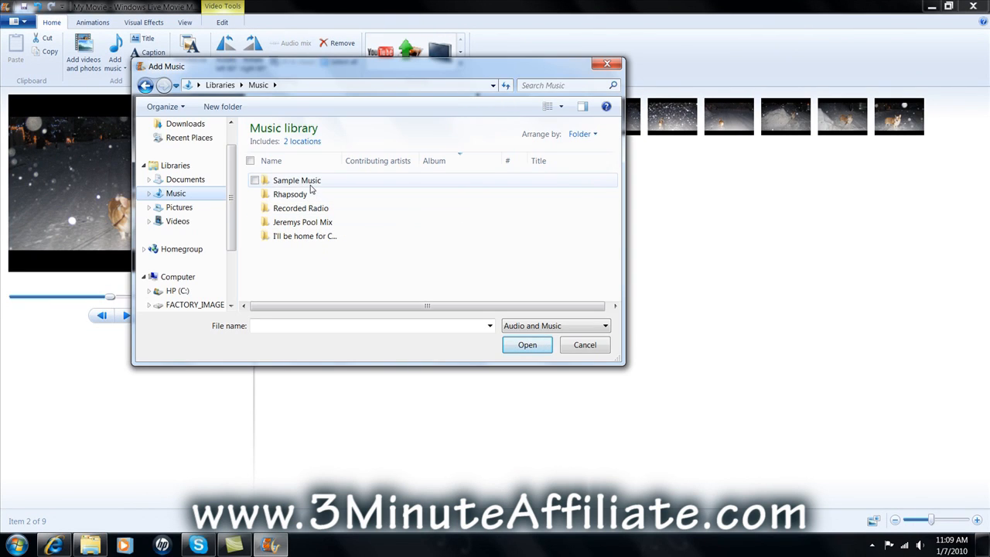
left_click(296, 179)
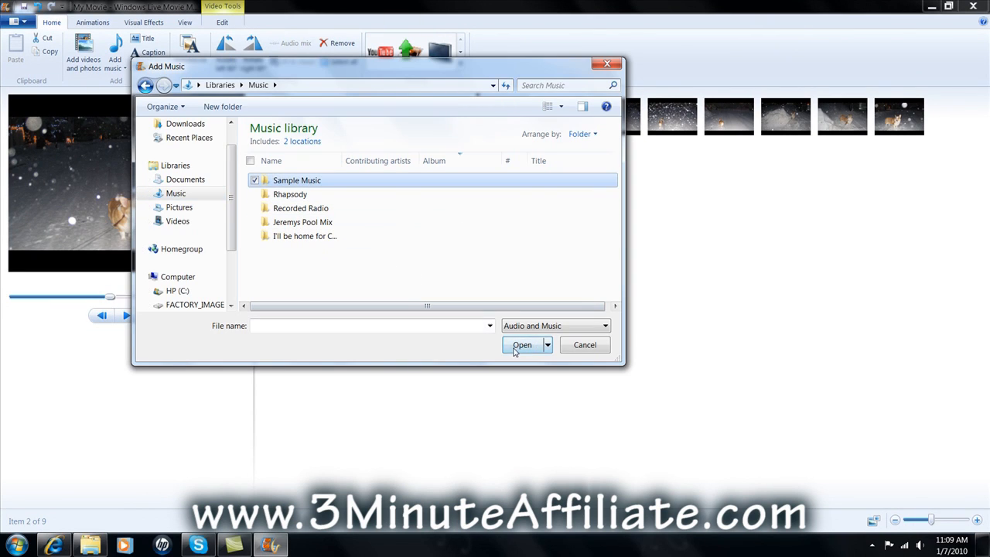
double_click(296, 179)
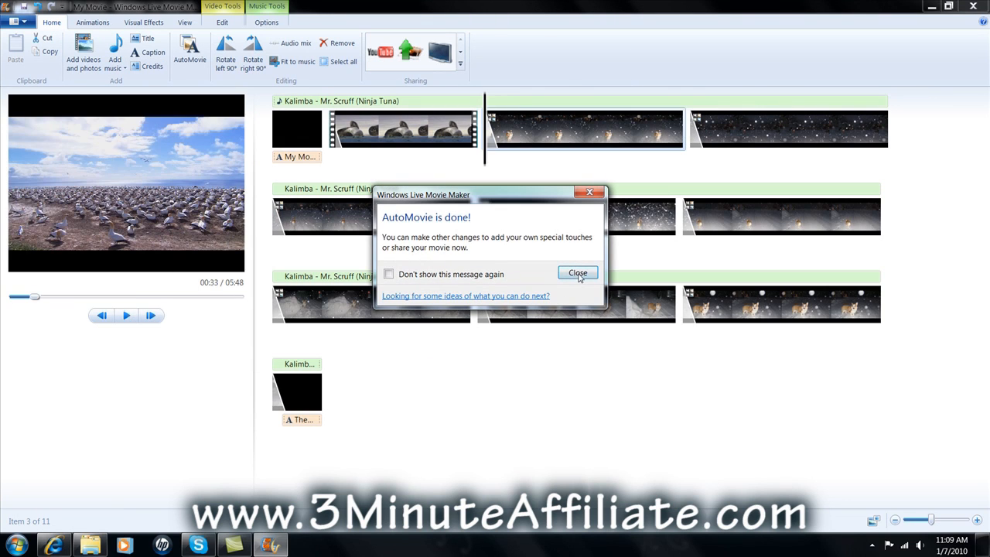
Step: Preview the movie and change the closing credits text to 'The End'
left_click(576, 273)
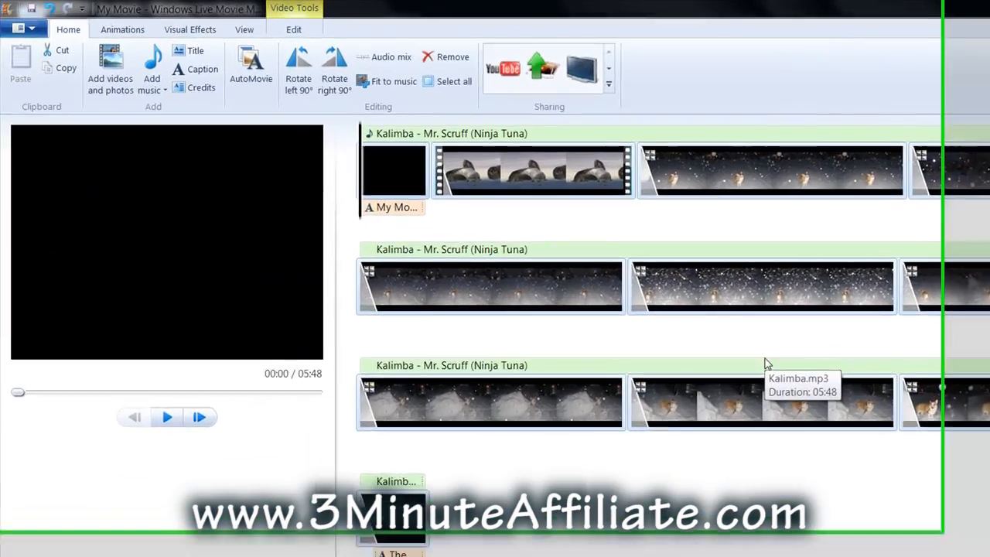
left_click(393, 207)
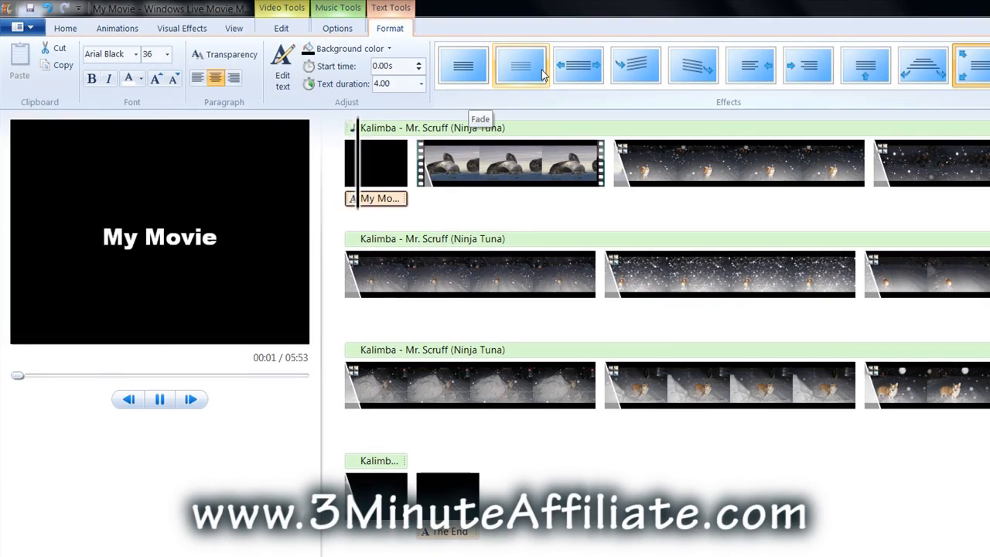
mouse_move(578, 65)
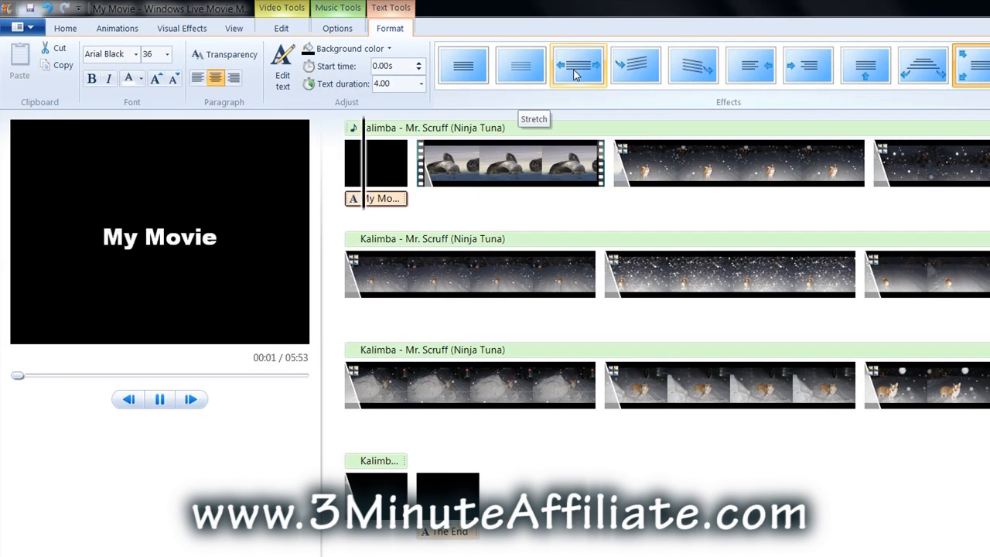
mouse_move(657, 65)
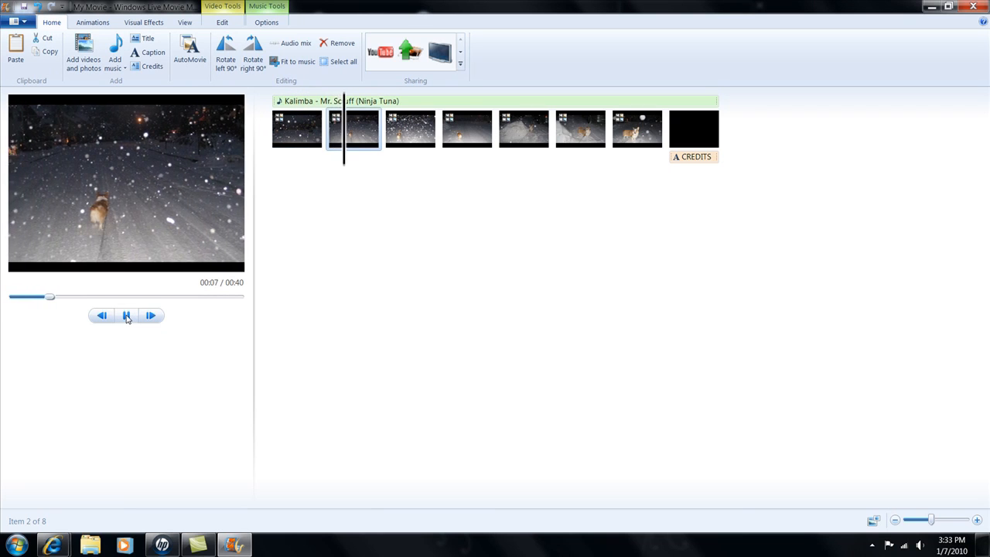
left_click(126, 315)
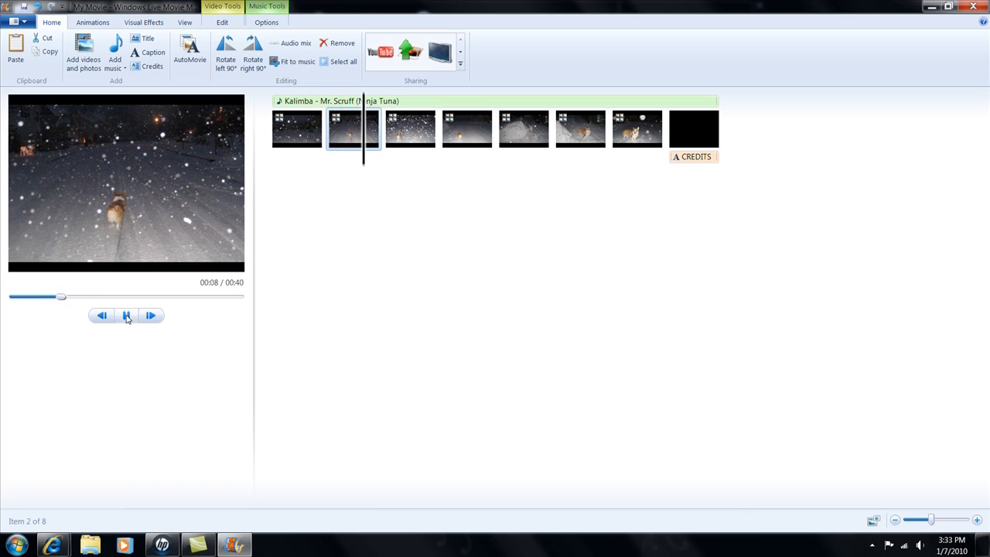
left_click(692, 157)
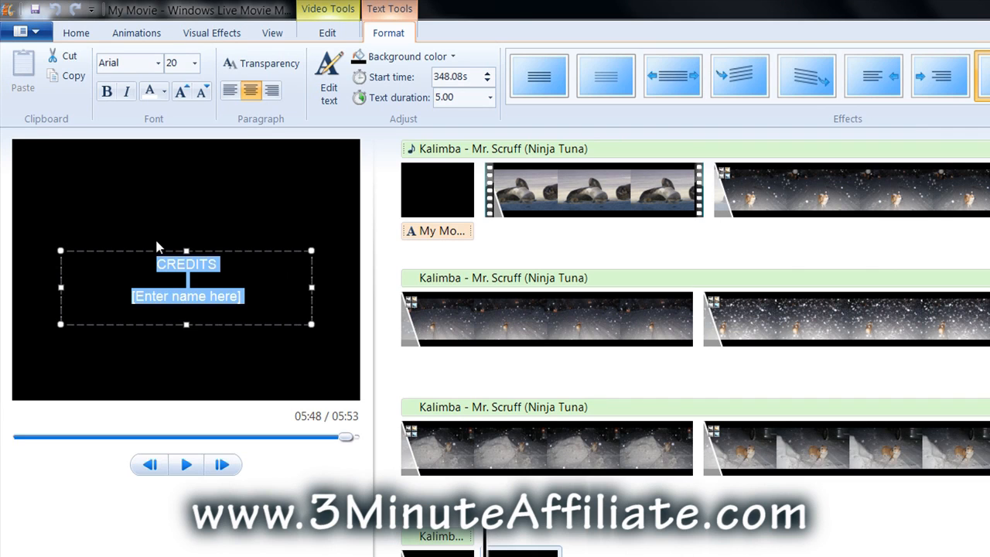
type("The End")
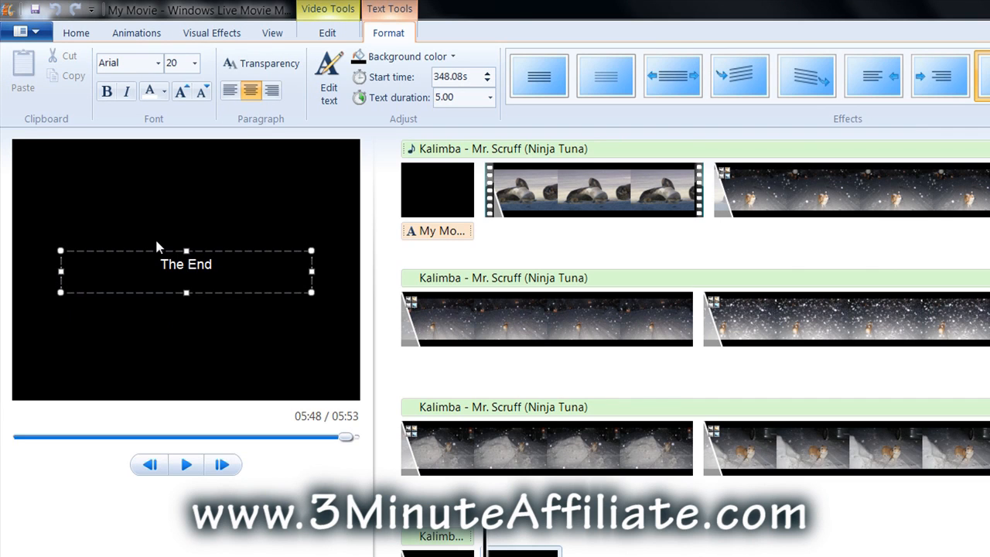
left_click(71, 32)
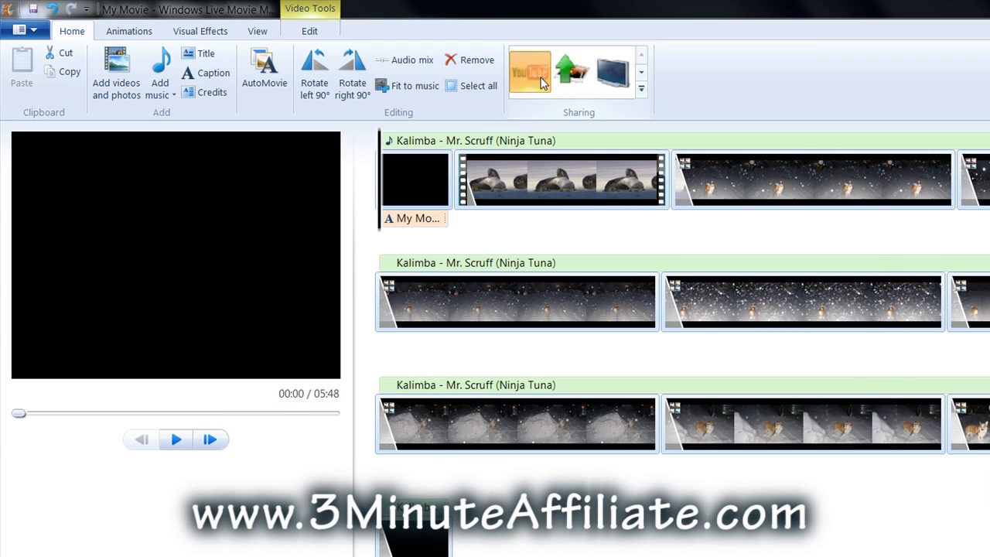
Step: Expand the Sharing gallery to list all web, DVD and computer save options
left_click(529, 71)
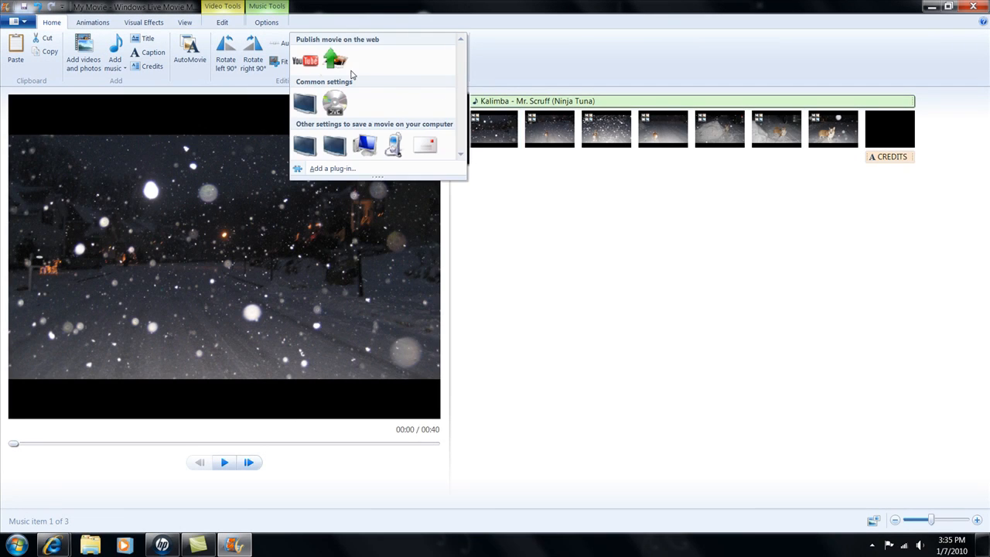
left_click(334, 60)
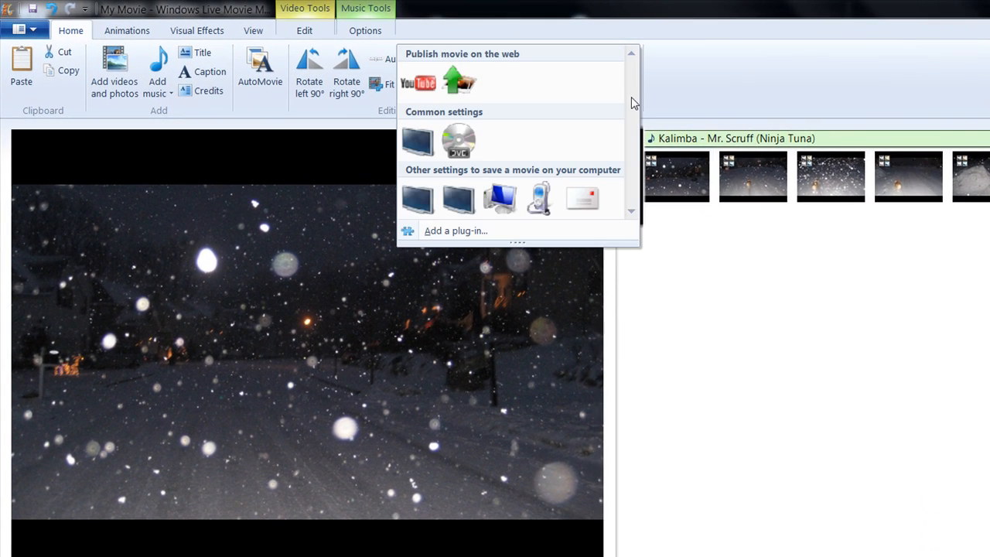
mouse_move(542, 198)
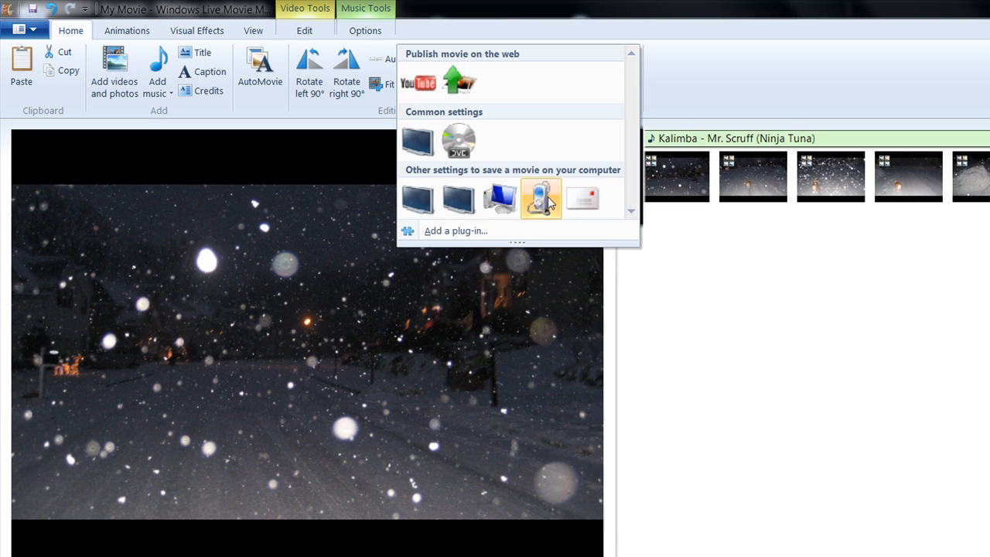
mouse_move(541, 197)
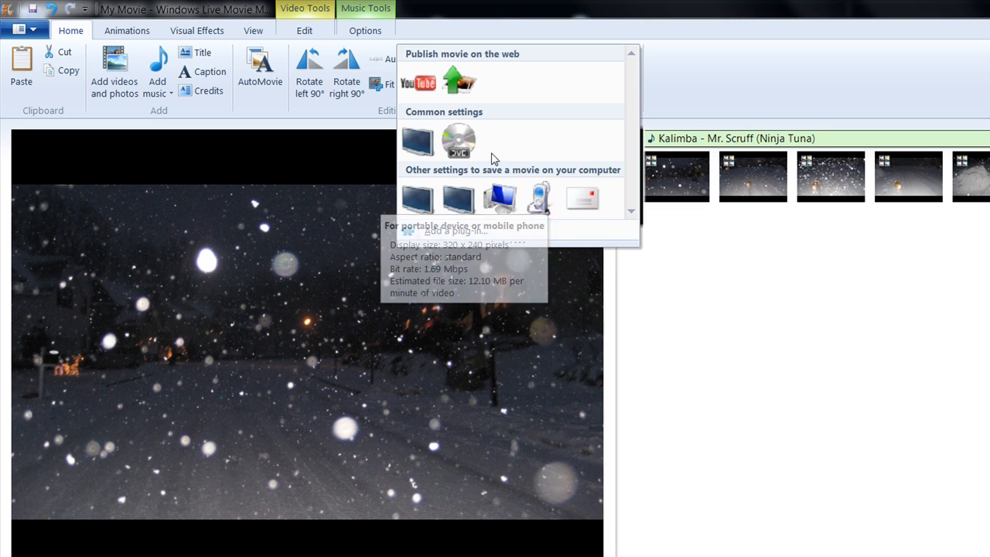
mouse_move(457, 140)
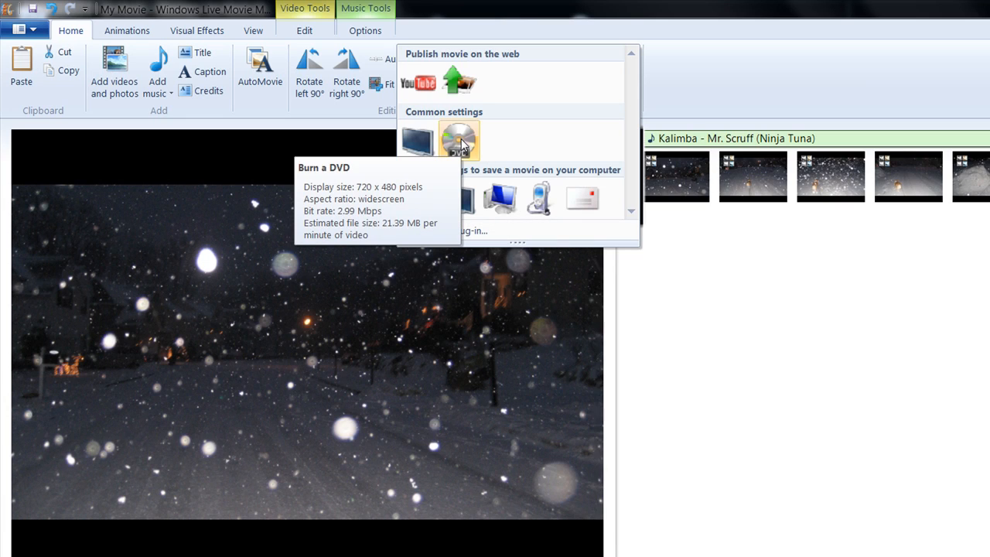